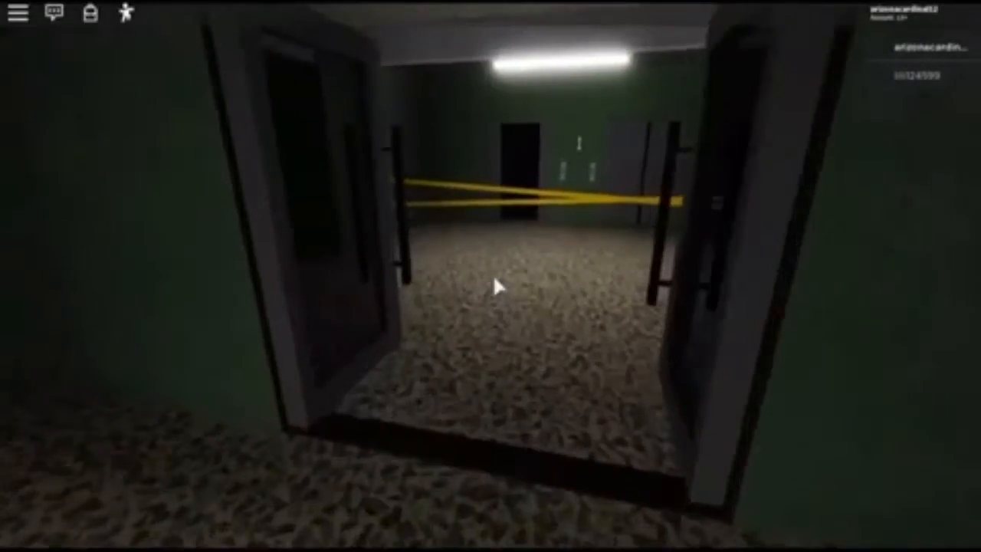
{"action": "mouse_move", "coordinate": [503, 288]}
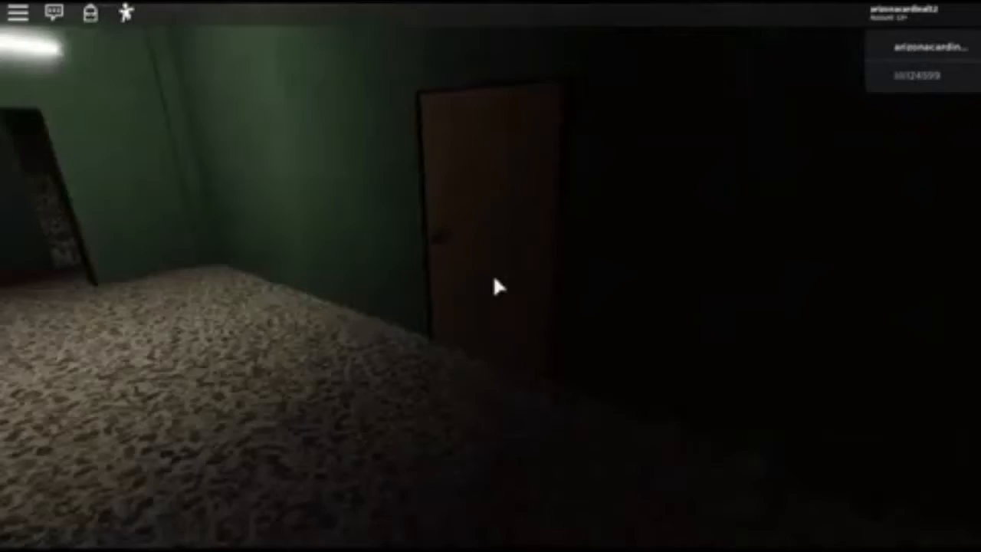
{"action": "mouse_move", "coordinate": [498, 288]}
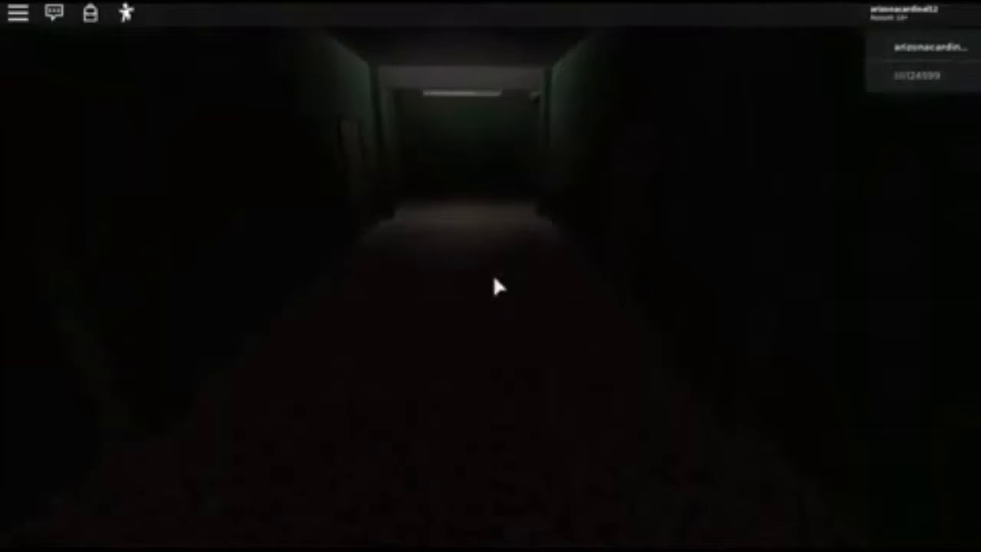
{"action": "mouse_move", "coordinate": [498, 288]}
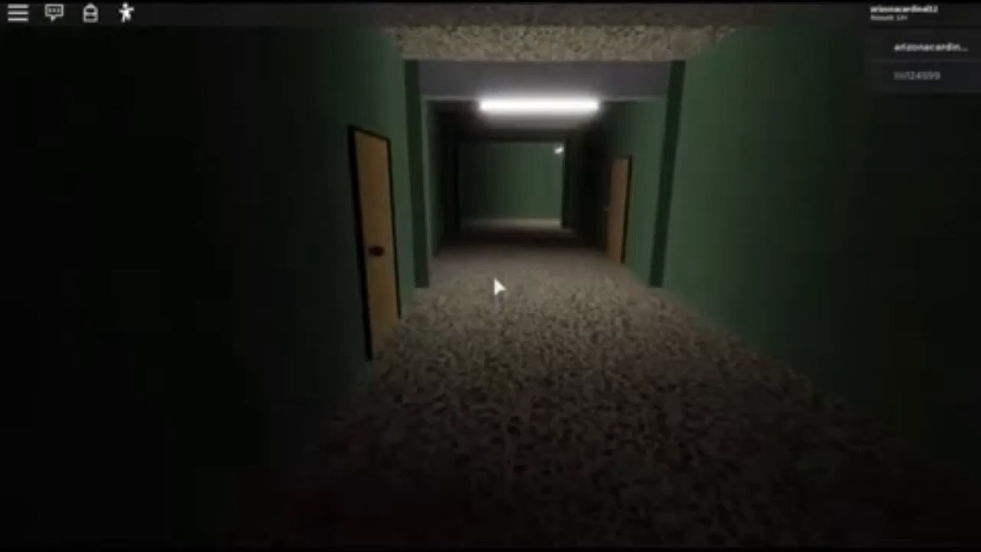
Step: Walk forward out of the dark green corridors to the floor 6 elevator lobby
{"action": "key", "text": "w"}
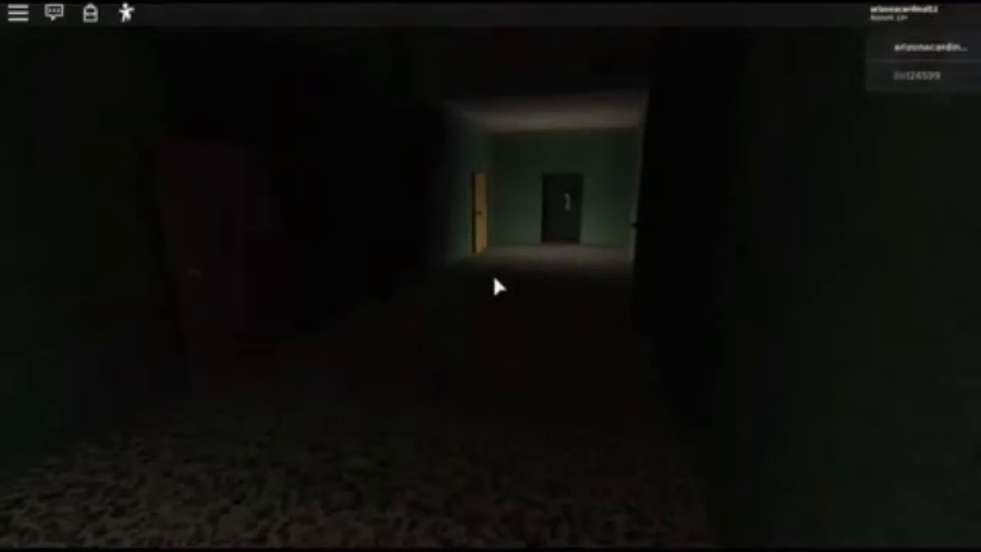
{"action": "key", "text": "w"}
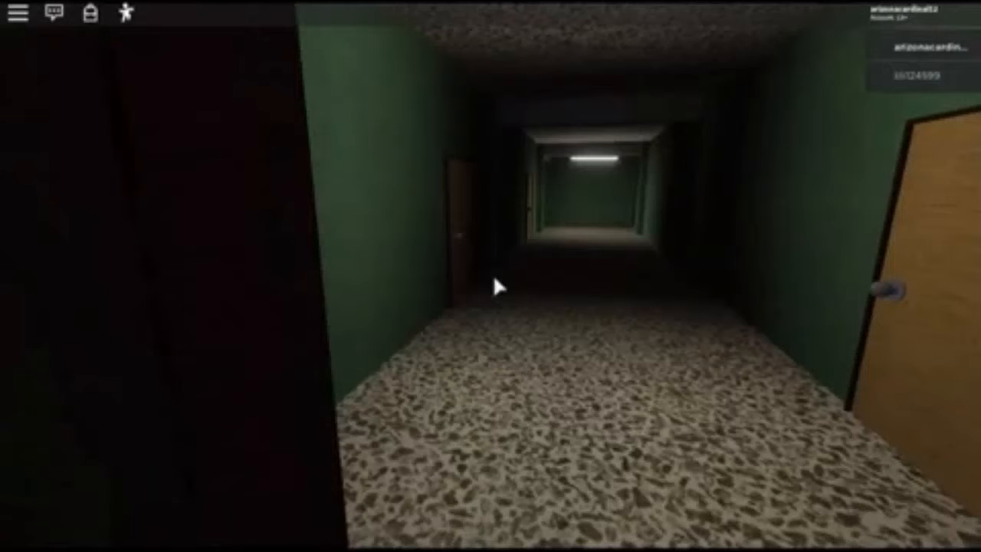
{"action": "key", "text": "w"}
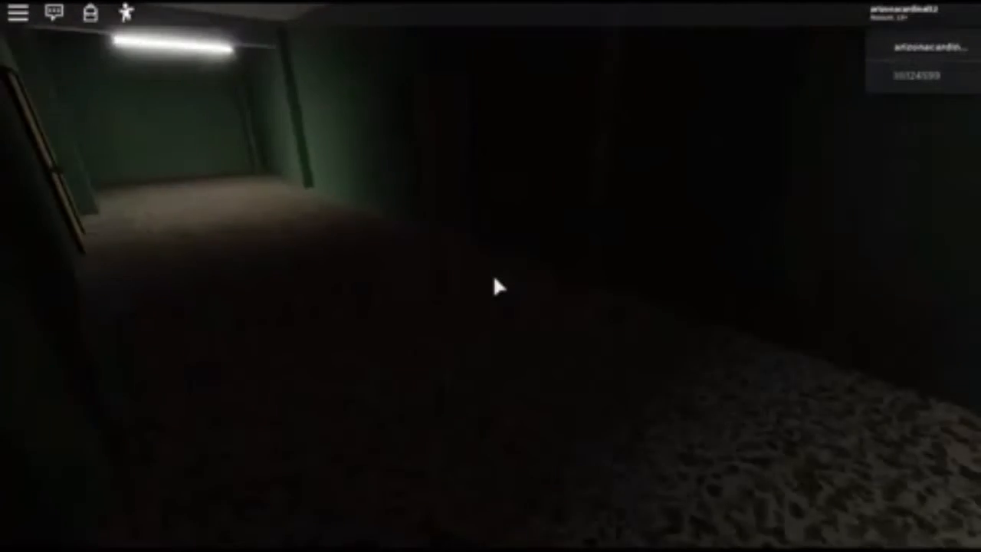
{"action": "mouse_move", "coordinate": [490, 287]}
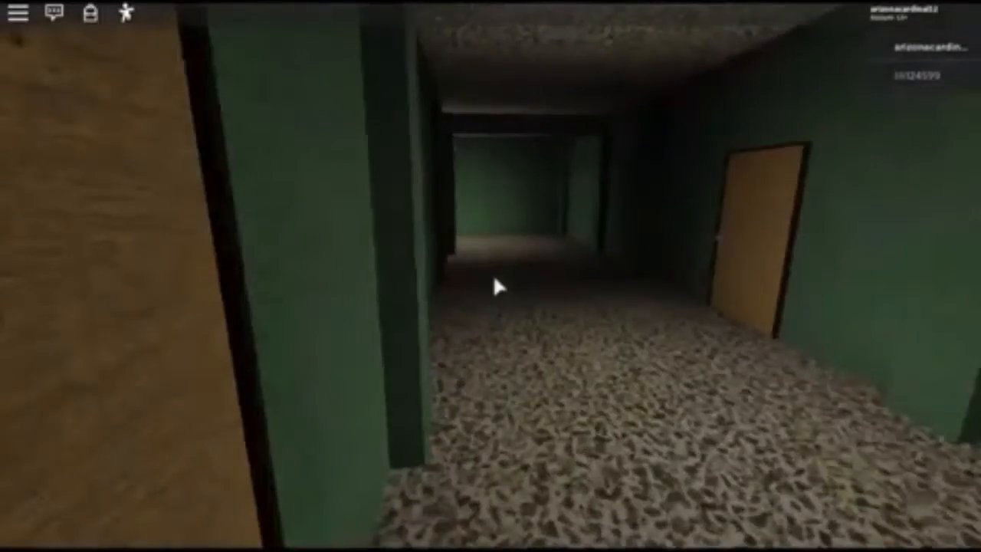
{"action": "mouse_move", "coordinate": [505, 288]}
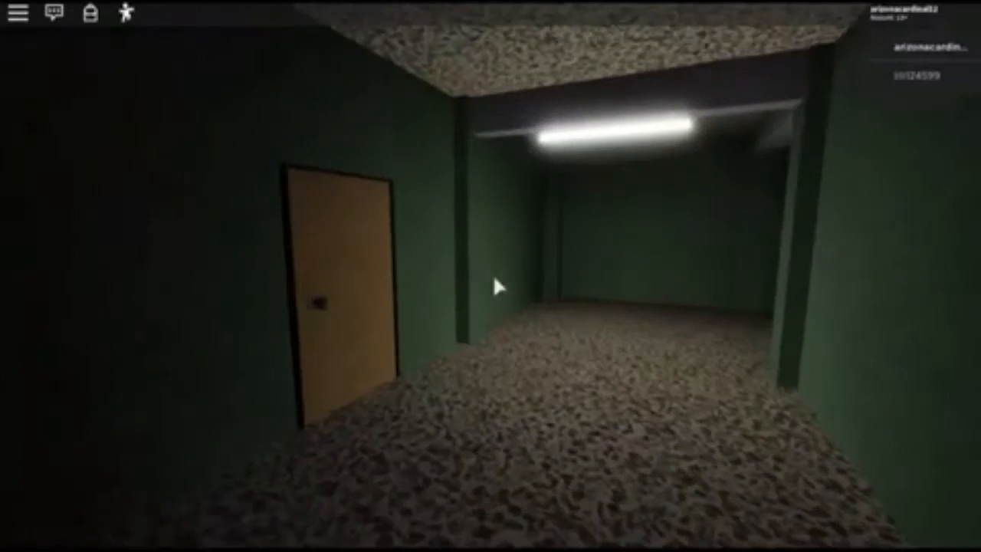
{"action": "mouse_move", "coordinate": [498, 285]}
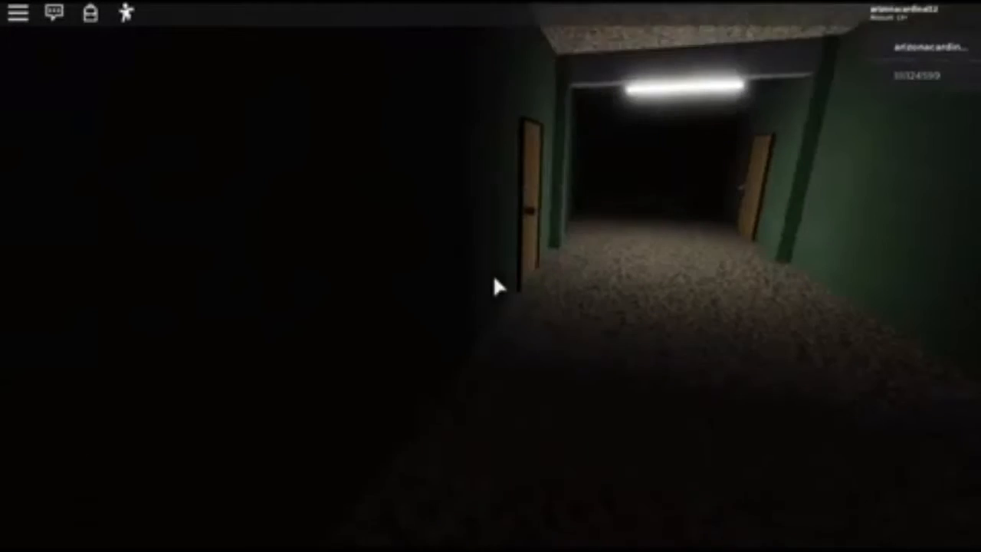
{"action": "key", "text": "w"}
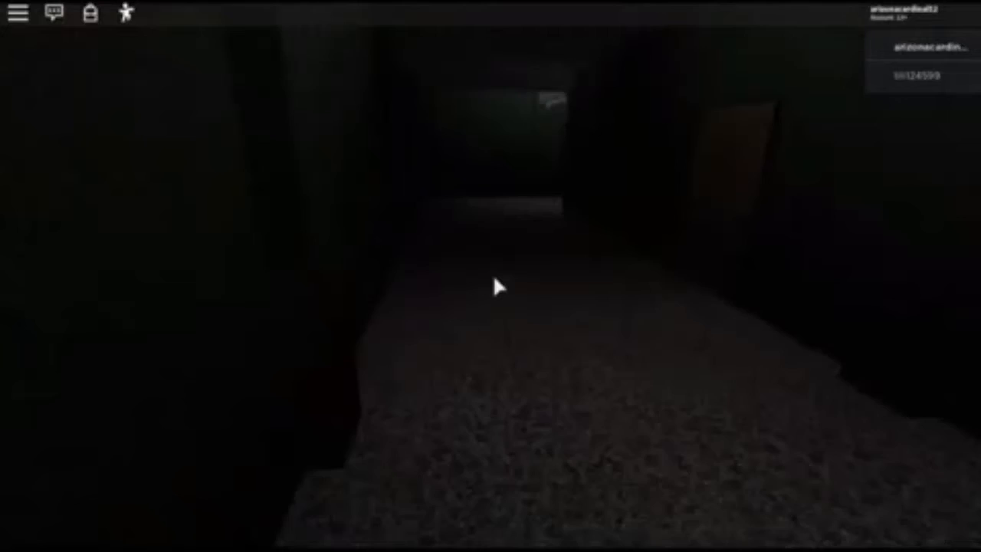
{"action": "mouse_move", "coordinate": [498, 288]}
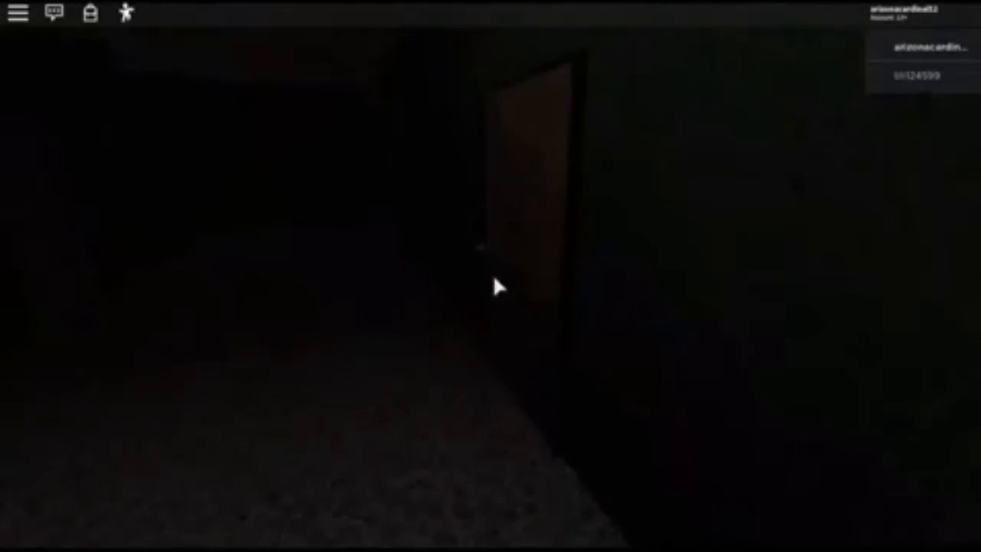
{"action": "mouse_move", "coordinate": [498, 288]}
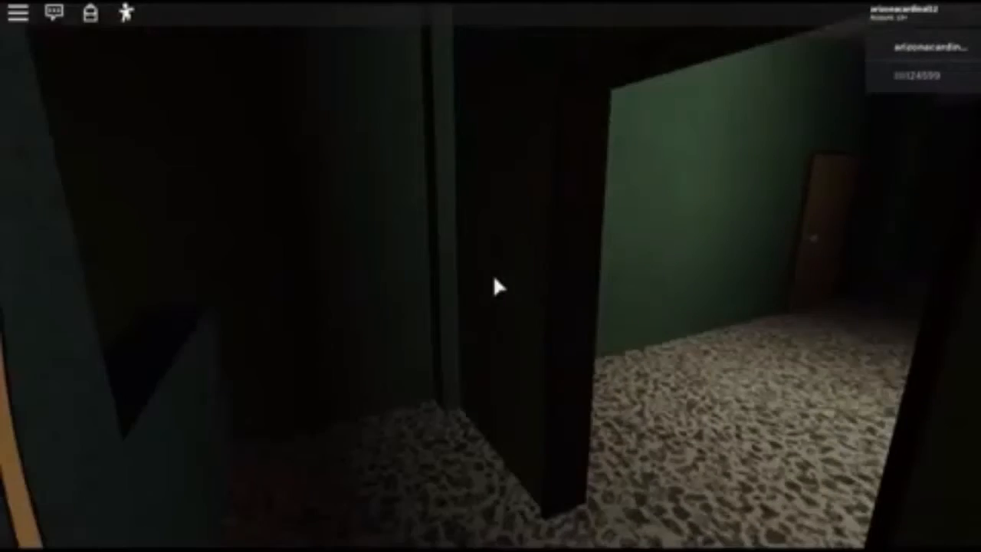
{"action": "mouse_move", "coordinate": [490, 288]}
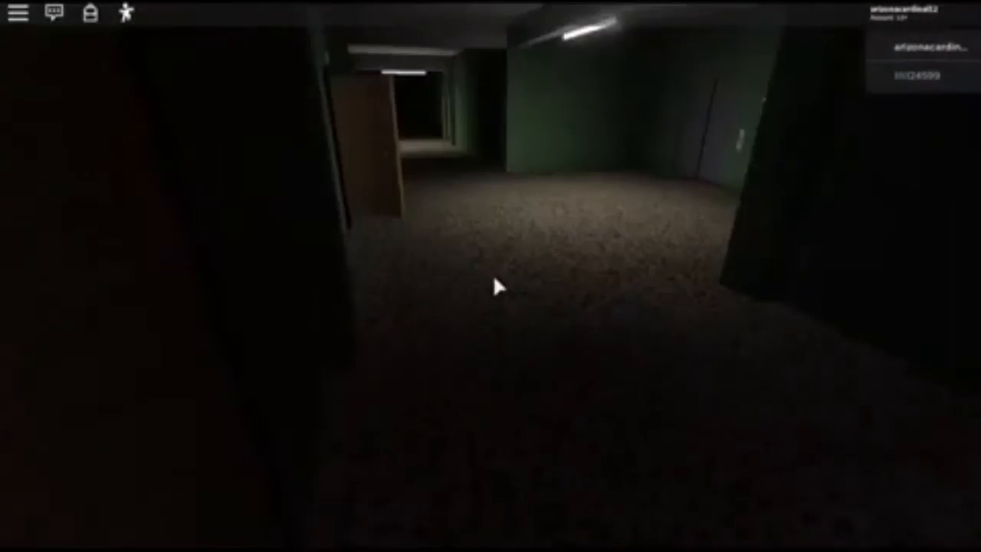
{"action": "mouse_move", "coordinate": [498, 288]}
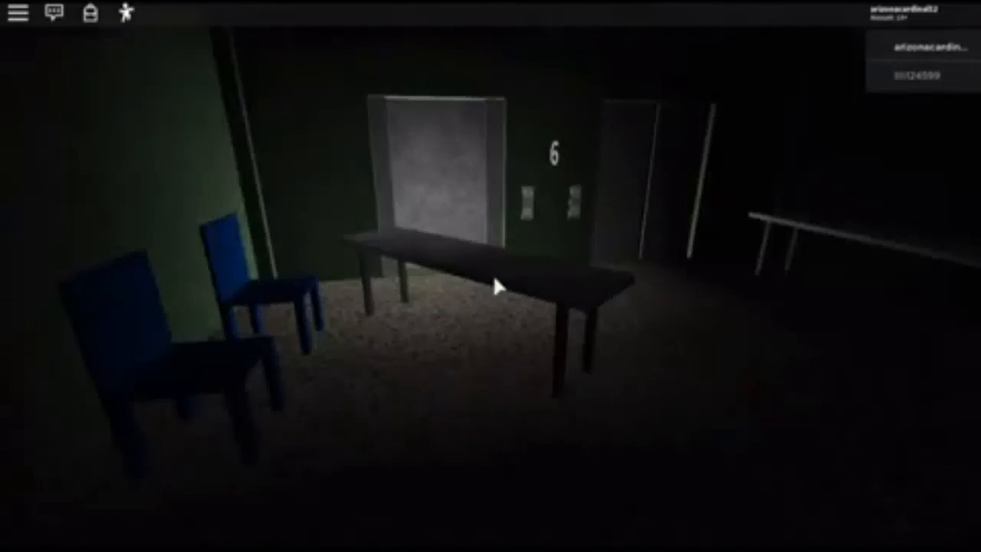
{"action": "mouse_move", "coordinate": [498, 288]}
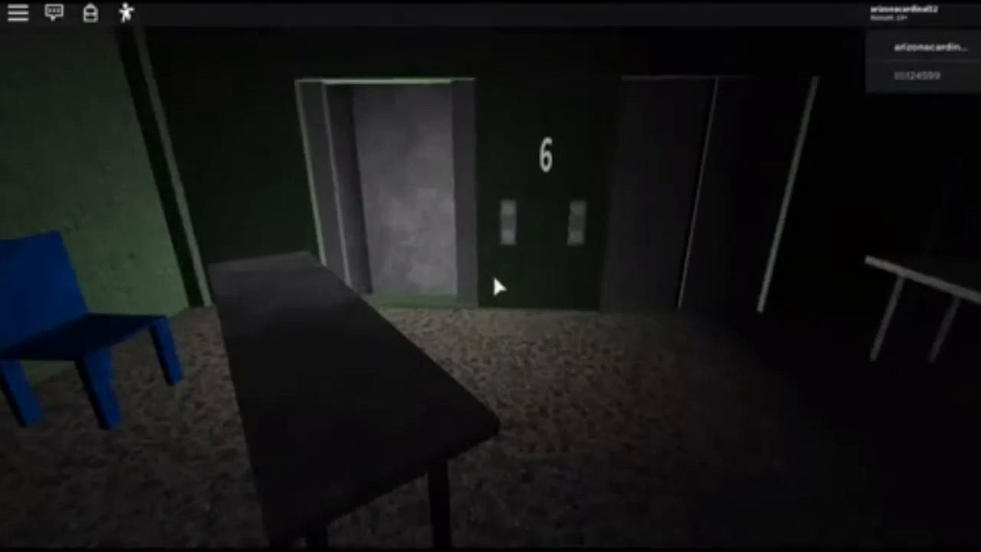
{"action": "mouse_move", "coordinate": [498, 288]}
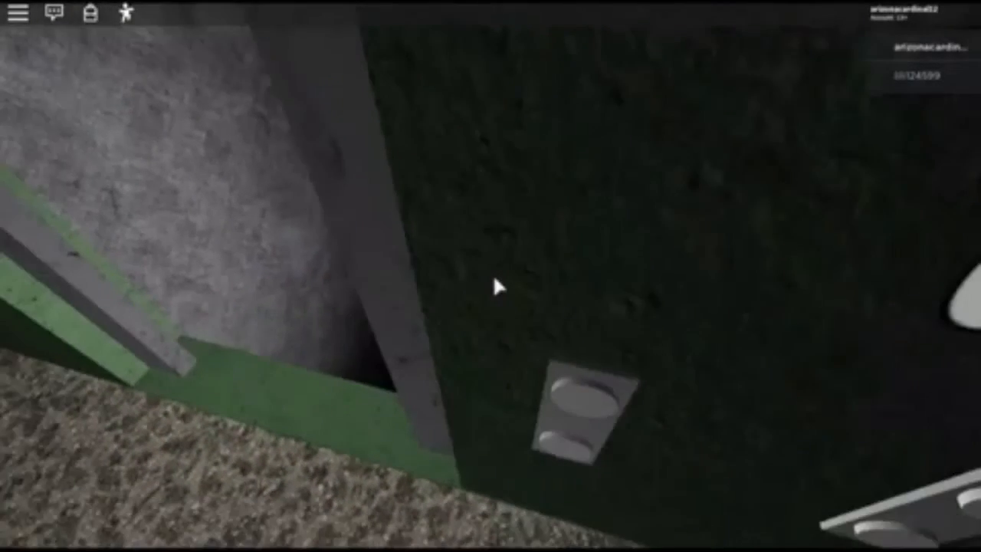
{"action": "mouse_move", "coordinate": [499, 283]}
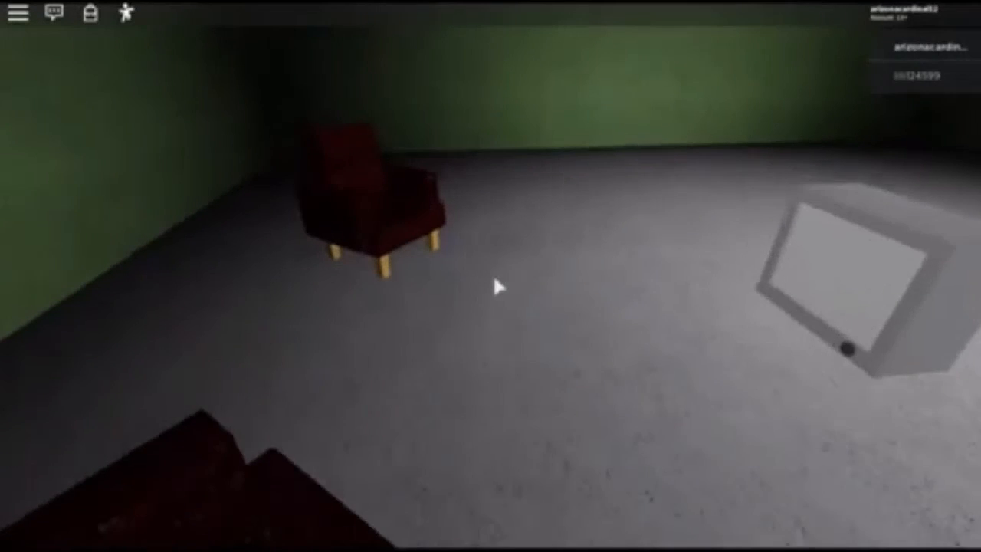
{"action": "mouse_move", "coordinate": [498, 288]}
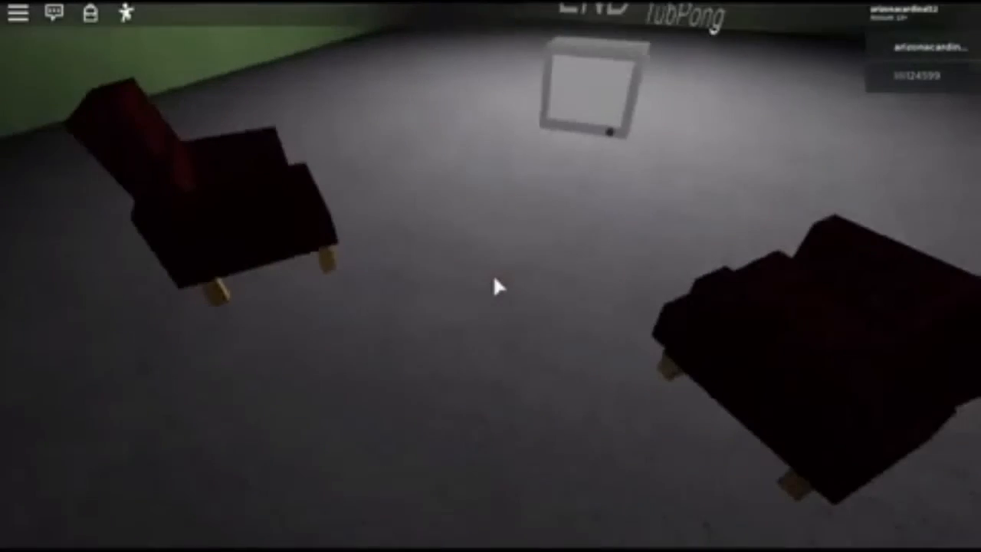